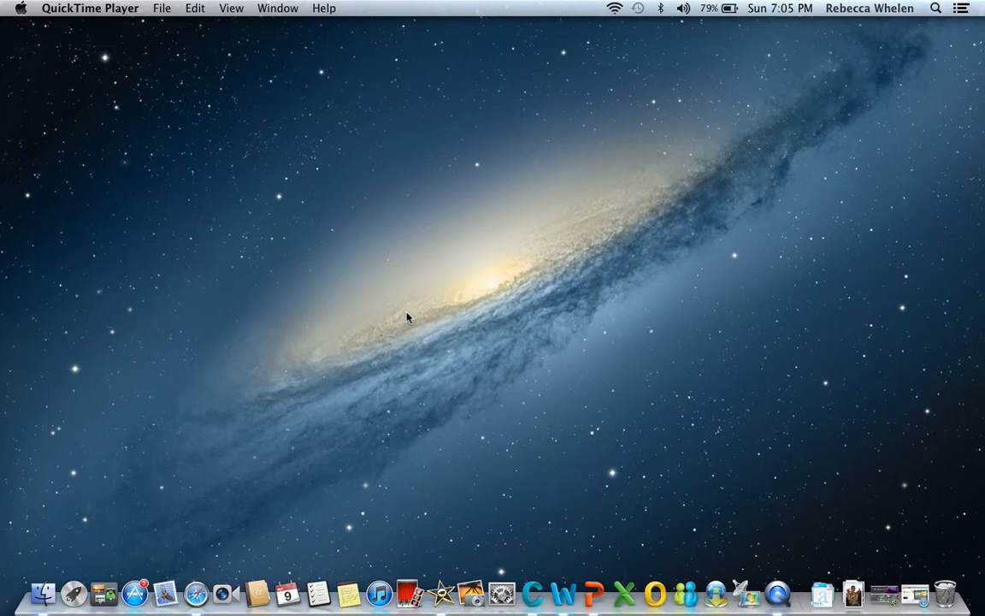
mouse_move(834, 487)
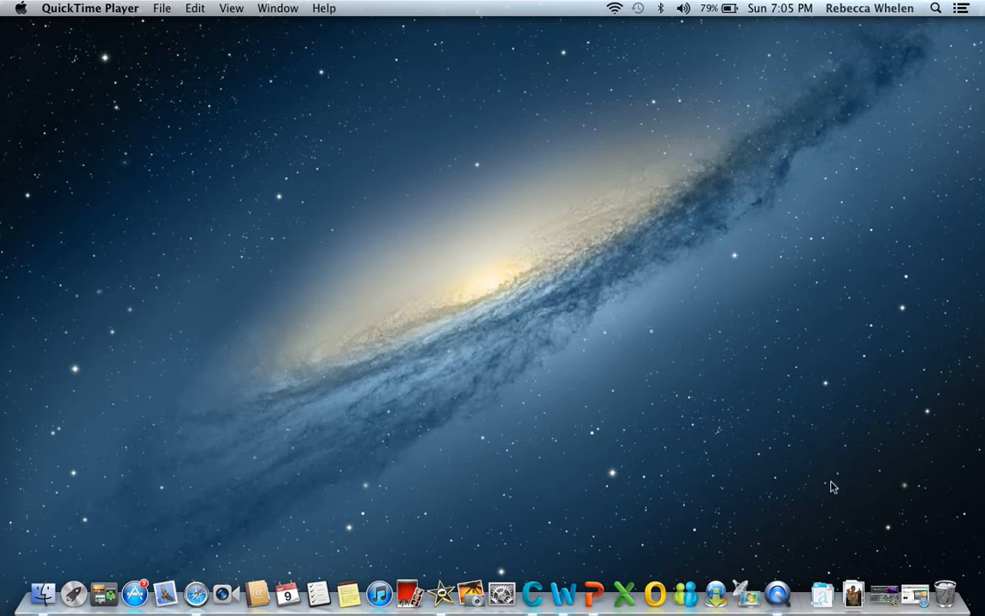
mouse_move(914, 593)
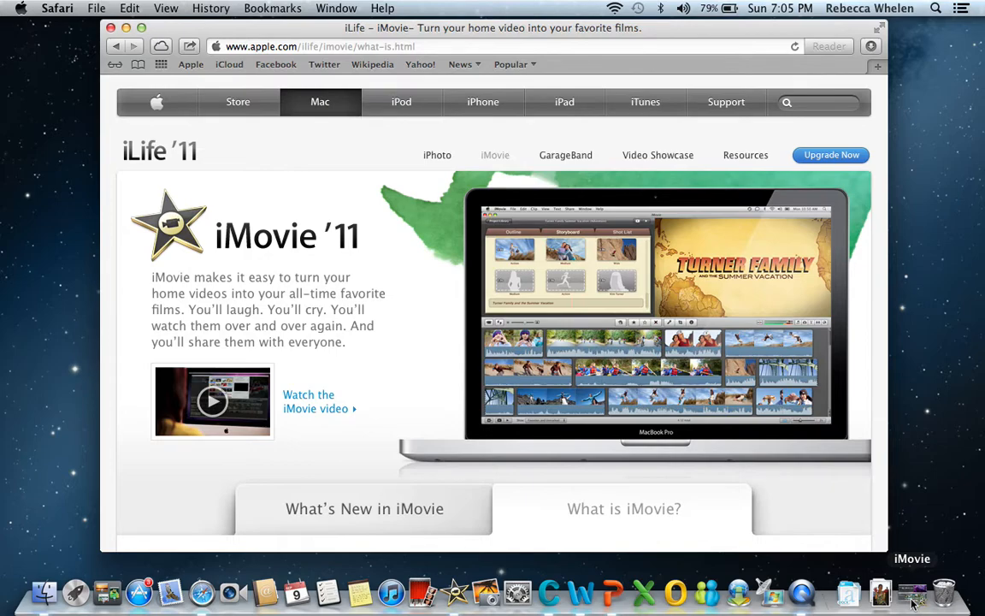
mouse_move(617, 388)
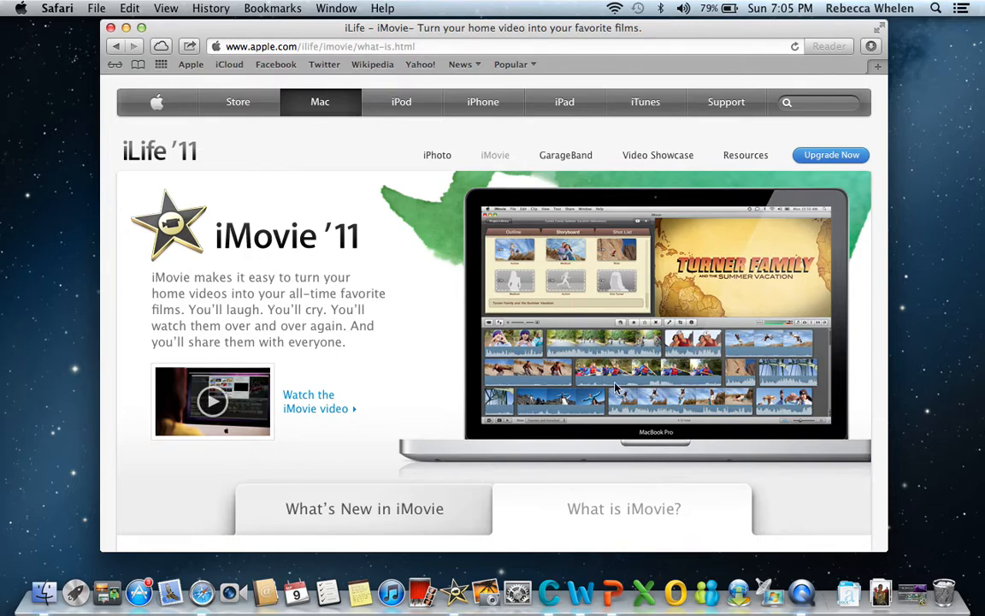
Scroll Apple's iMovie page past 'Enjoy your feature presentation' to the iMac and MacBook Pro image.
scroll(down, 3)
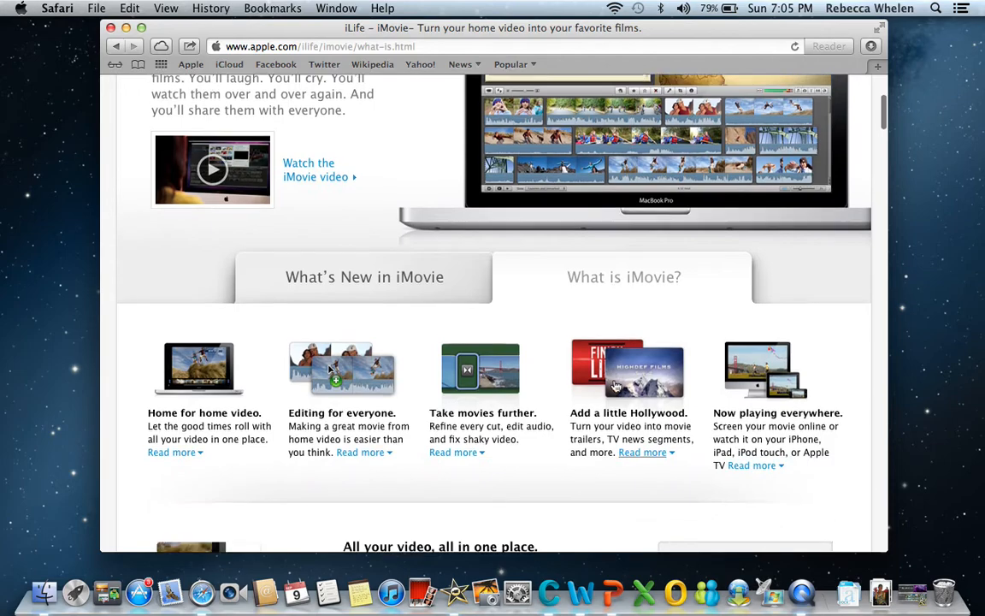
scroll(down, 3)
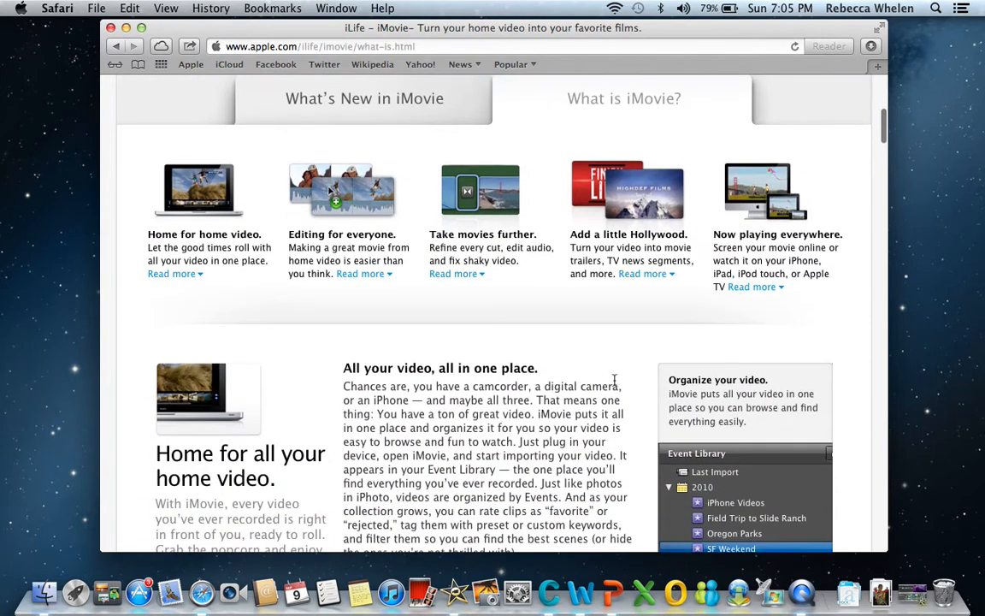
scroll(down, 3)
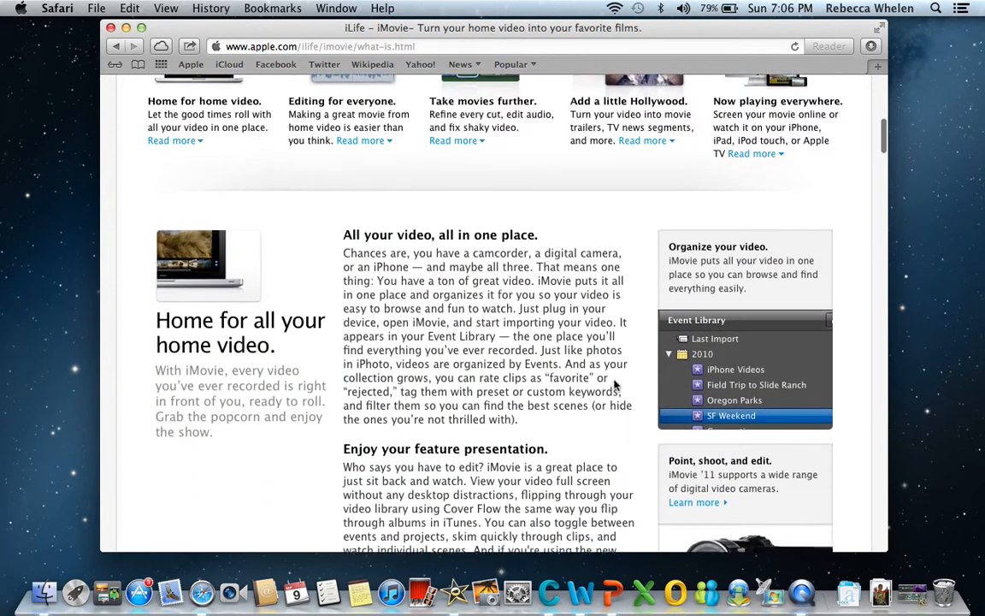
scroll(down, 3)
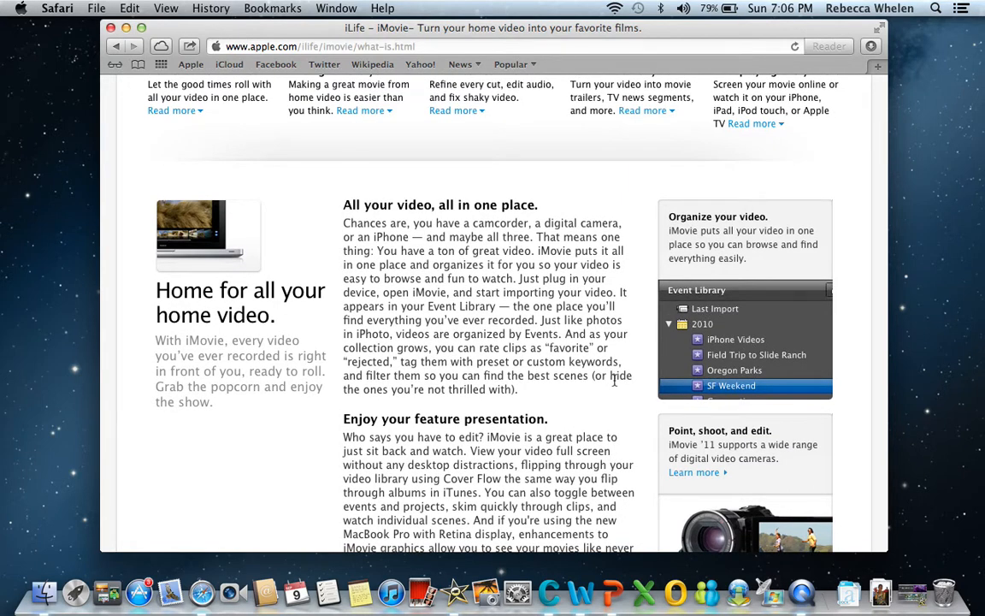
scroll(down, 3)
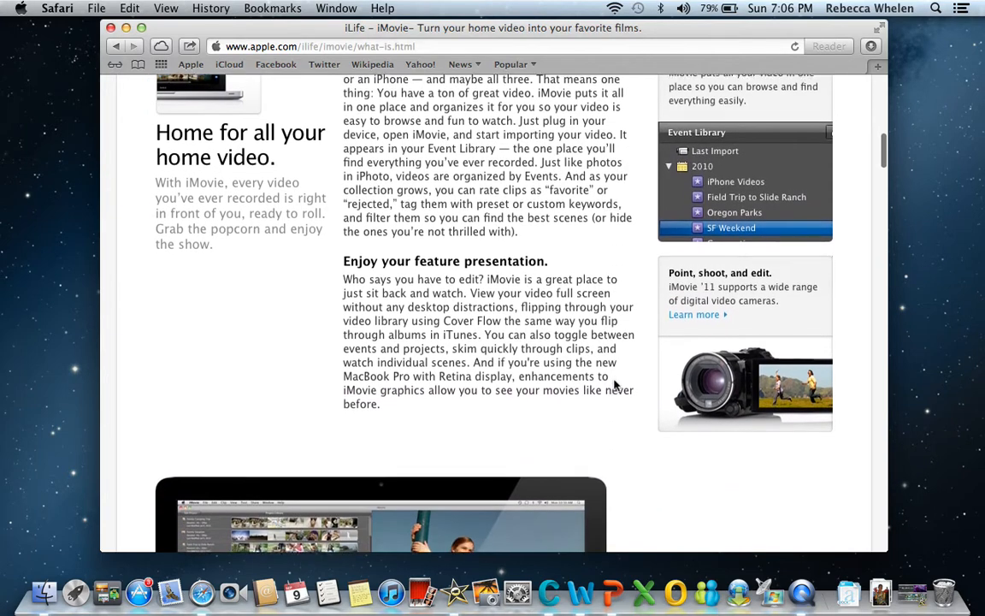
scroll(down, 3)
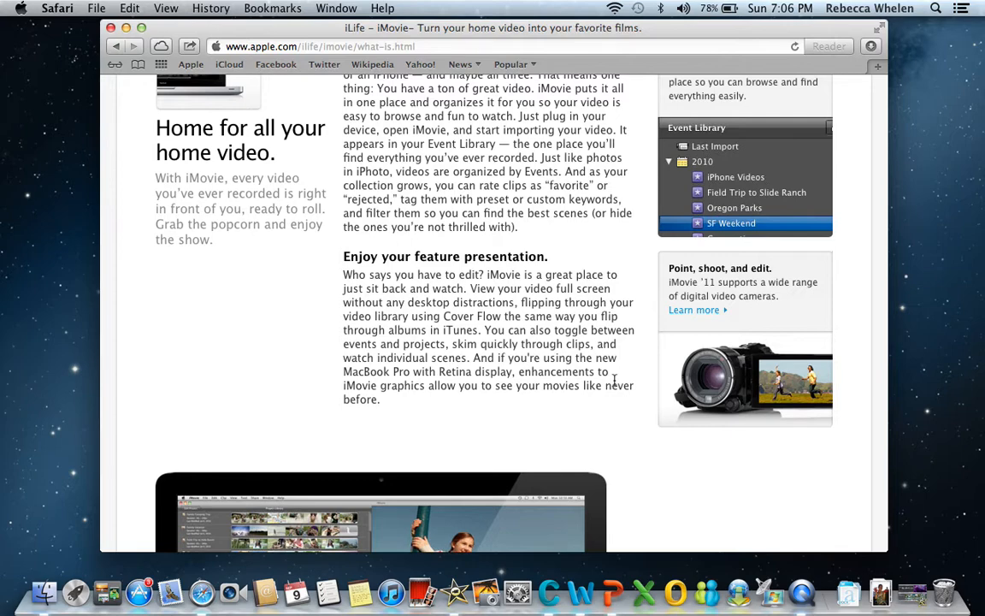
scroll(down, 3)
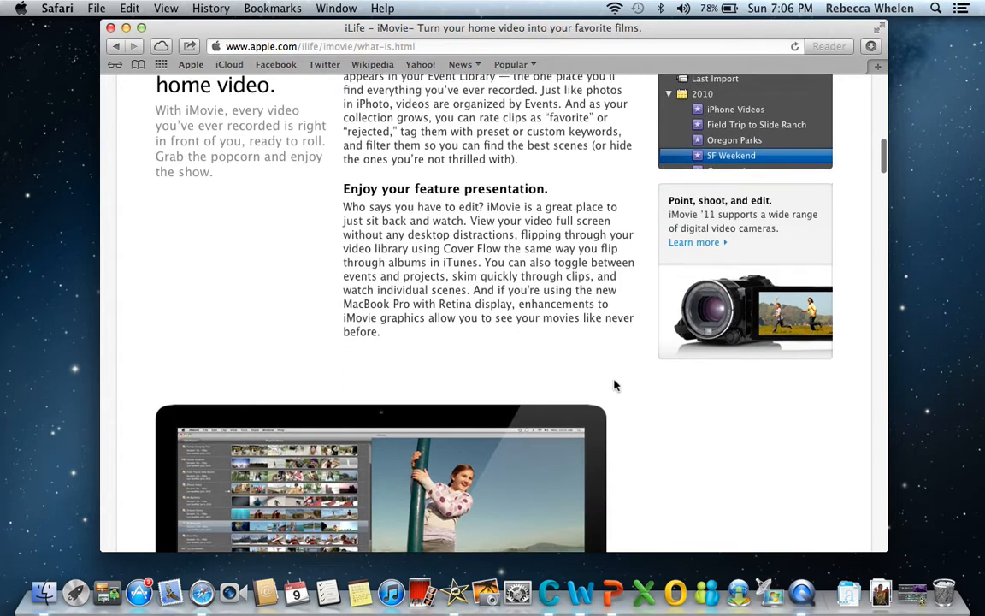
scroll(down, 3)
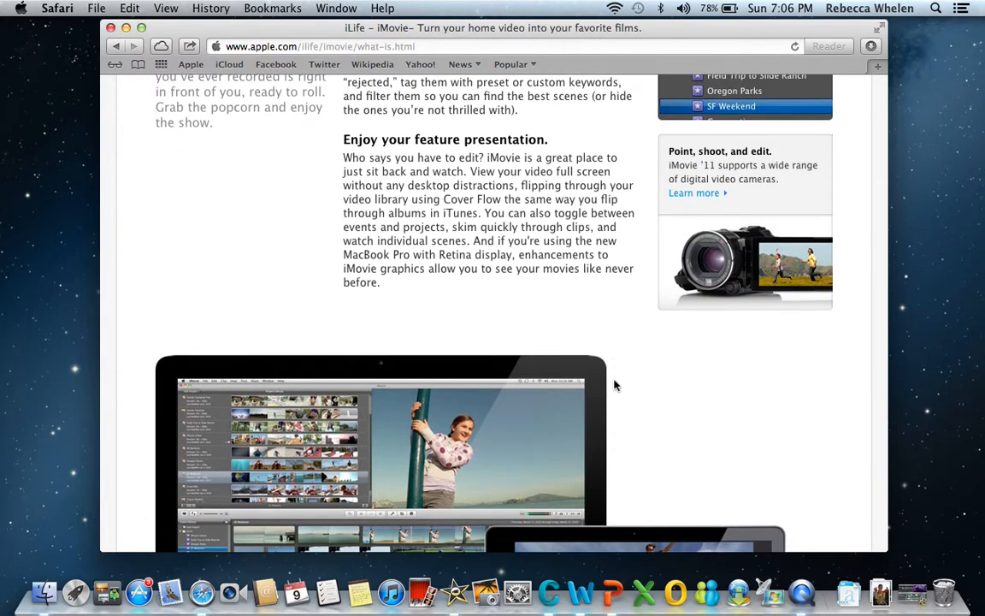
scroll(down, 3)
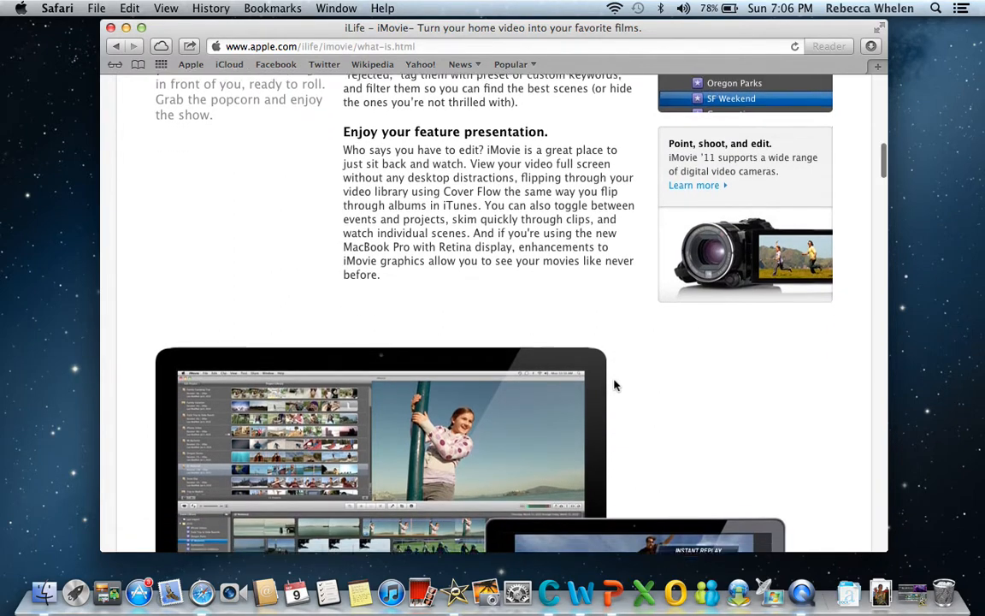
scroll(down, 3)
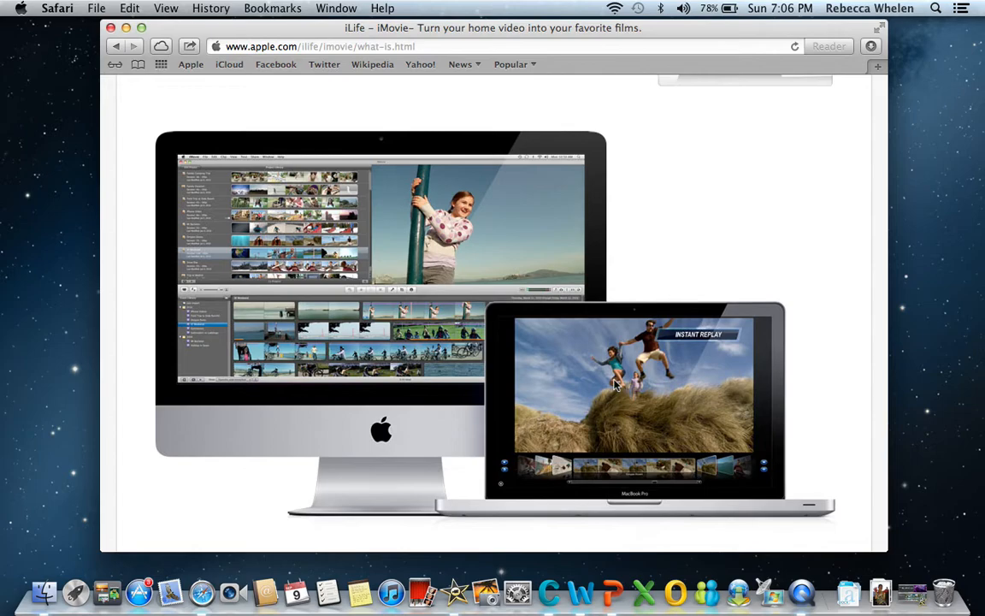
Scroll the iMovie page through the Fix shaky video, Make some adjustments and Edit audio sections.
scroll(down, 3)
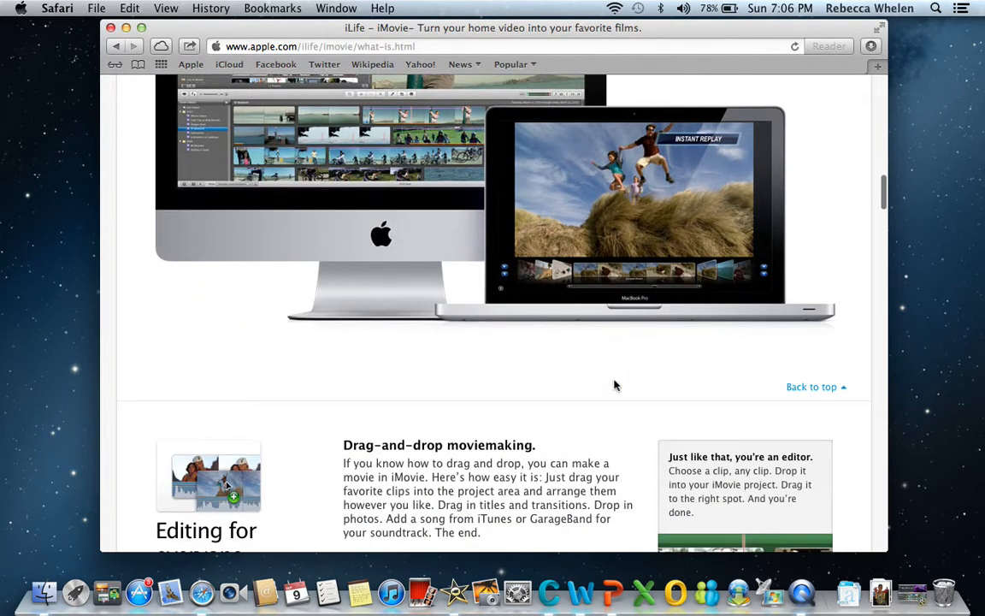
scroll(down, 3)
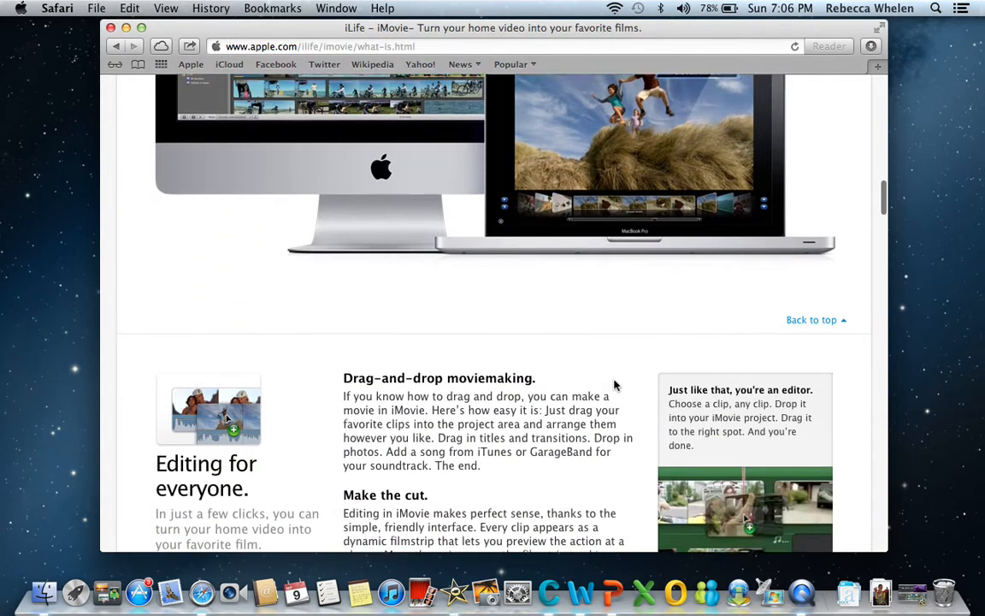
scroll(down, 3)
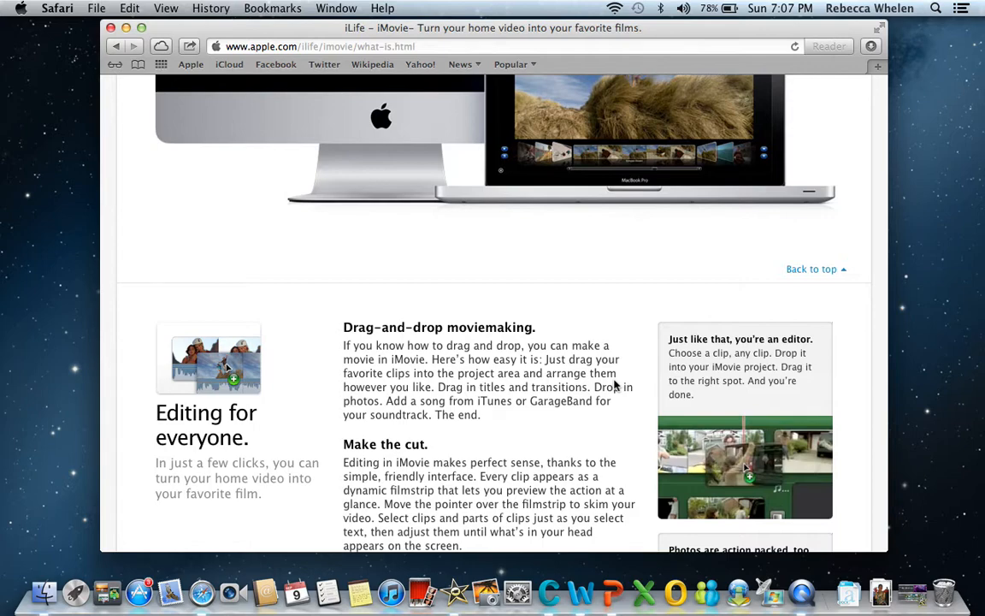
scroll(down, 3)
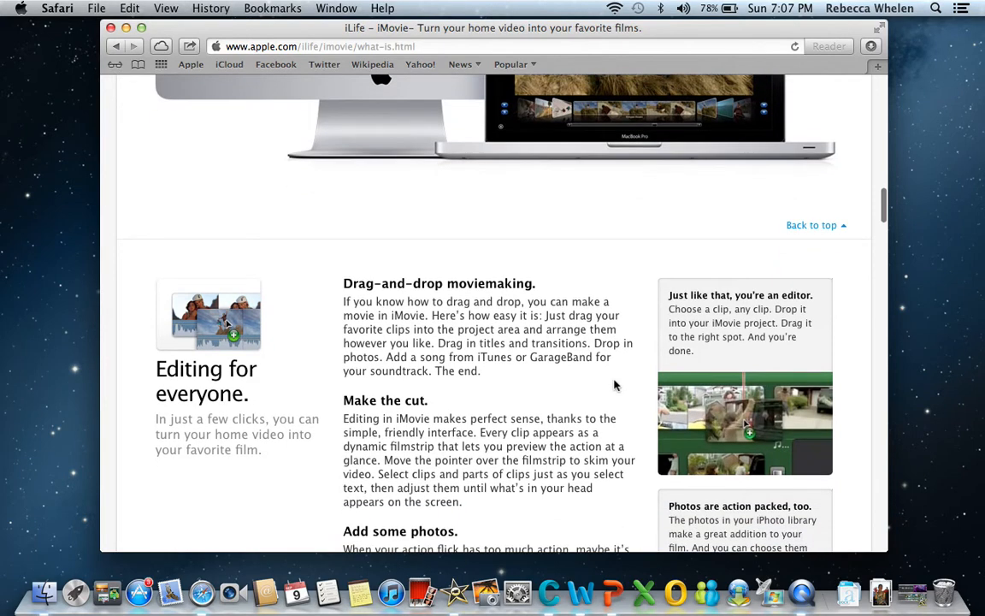
scroll(down, 3)
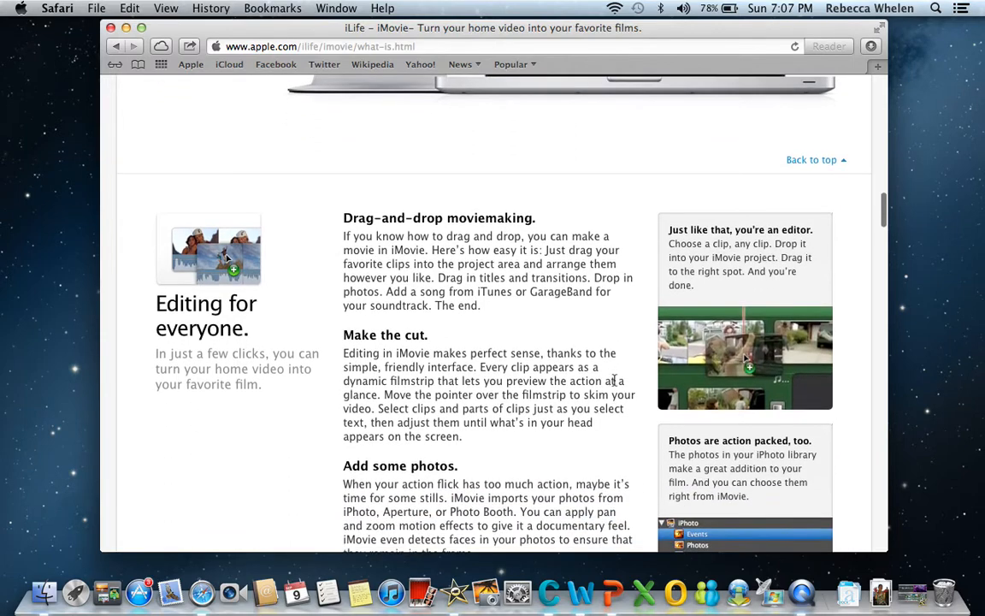
scroll(down, 3)
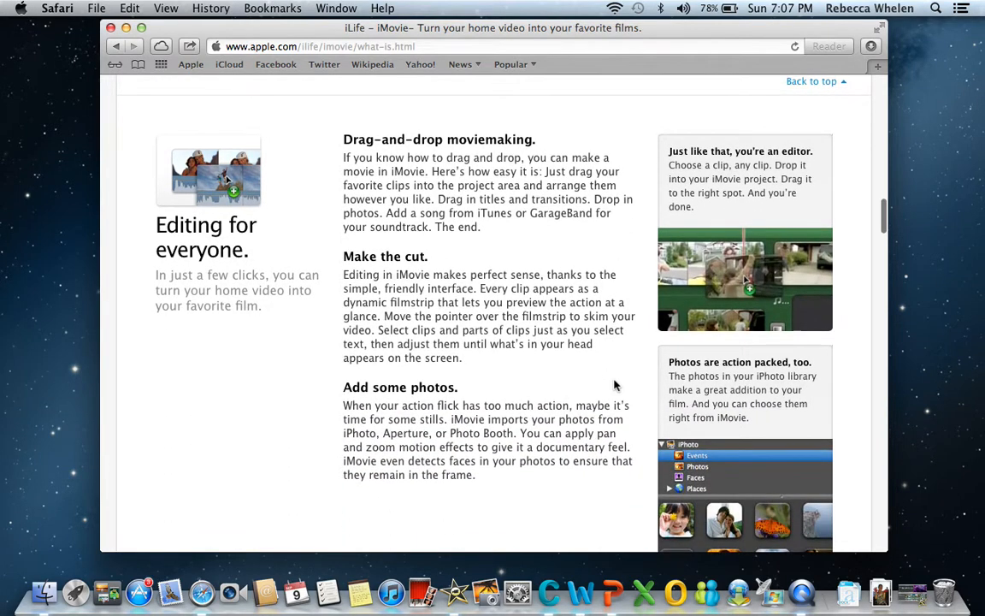
scroll(down, 3)
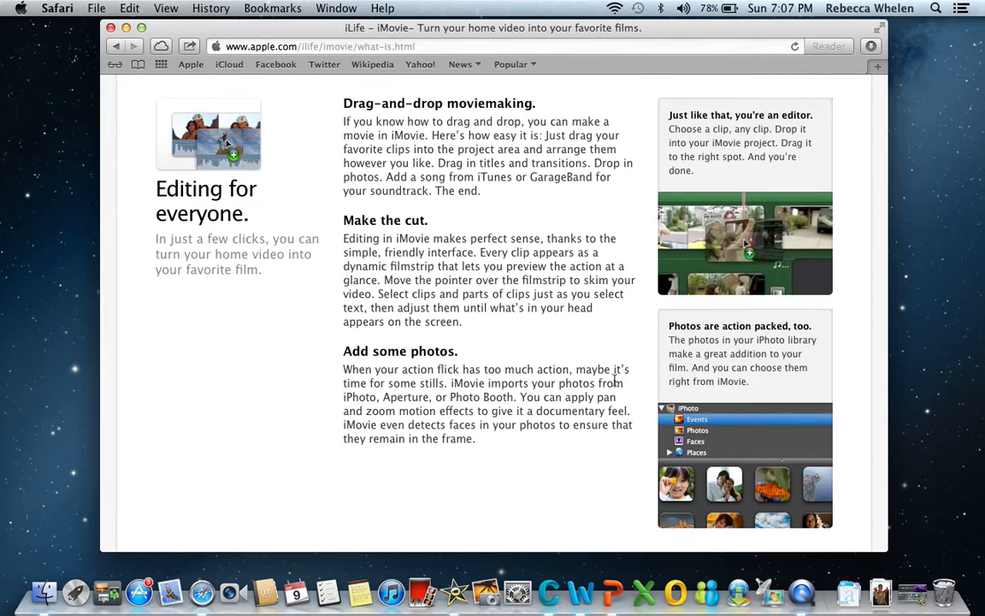
scroll(down, 3)
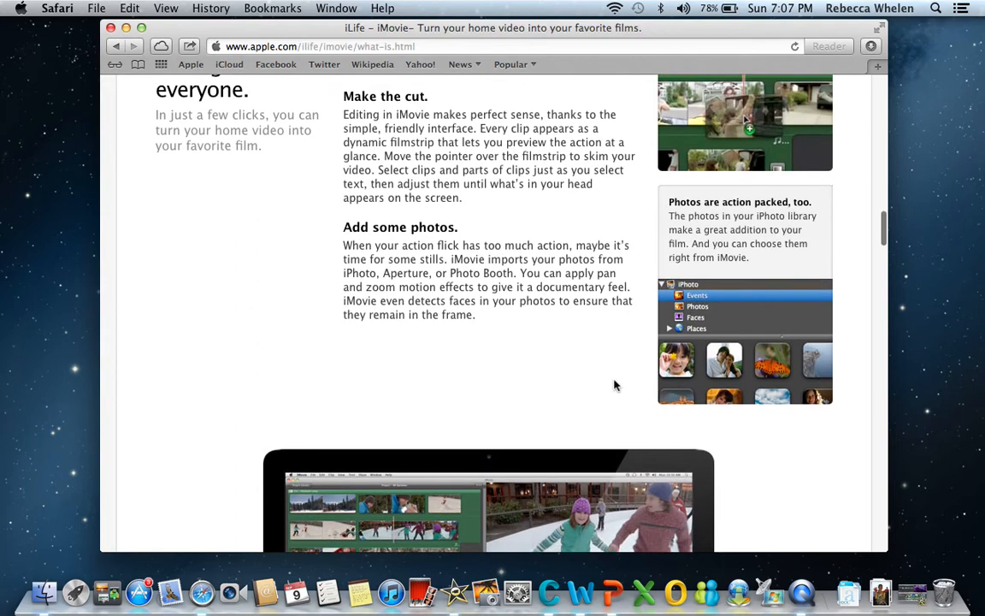
scroll(down, 3)
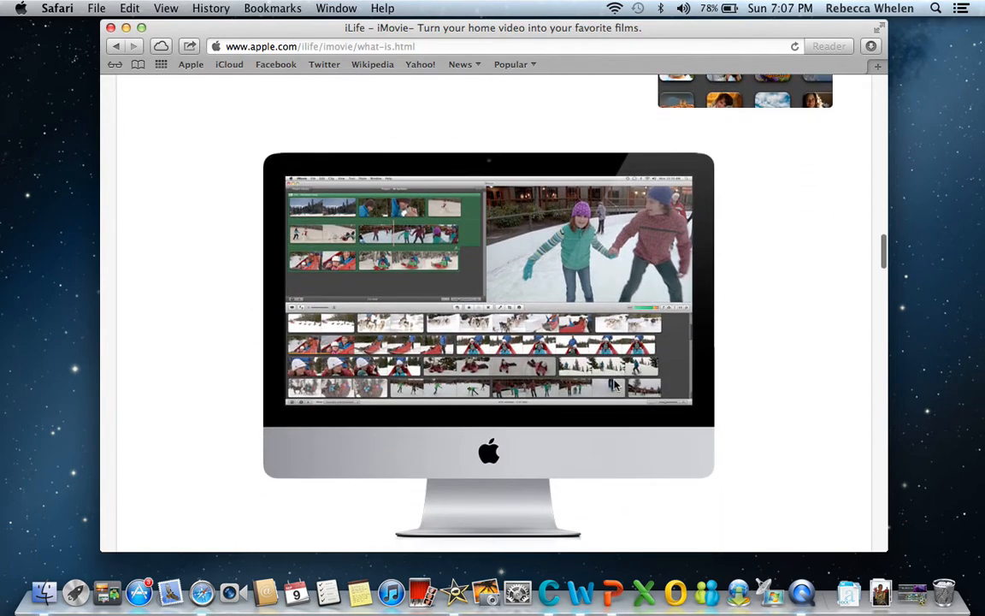
scroll(down, 3)
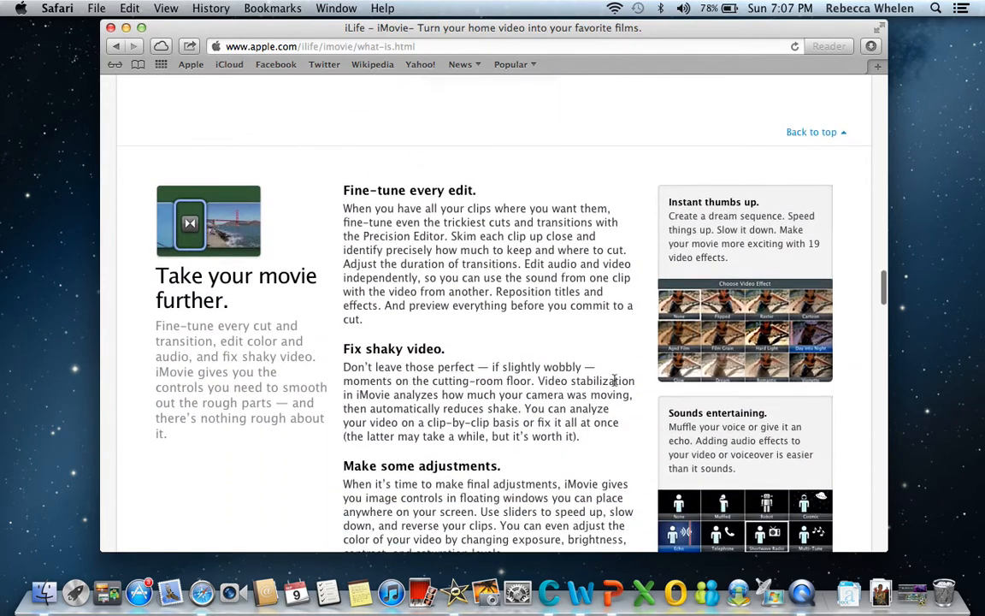
scroll(down, 3)
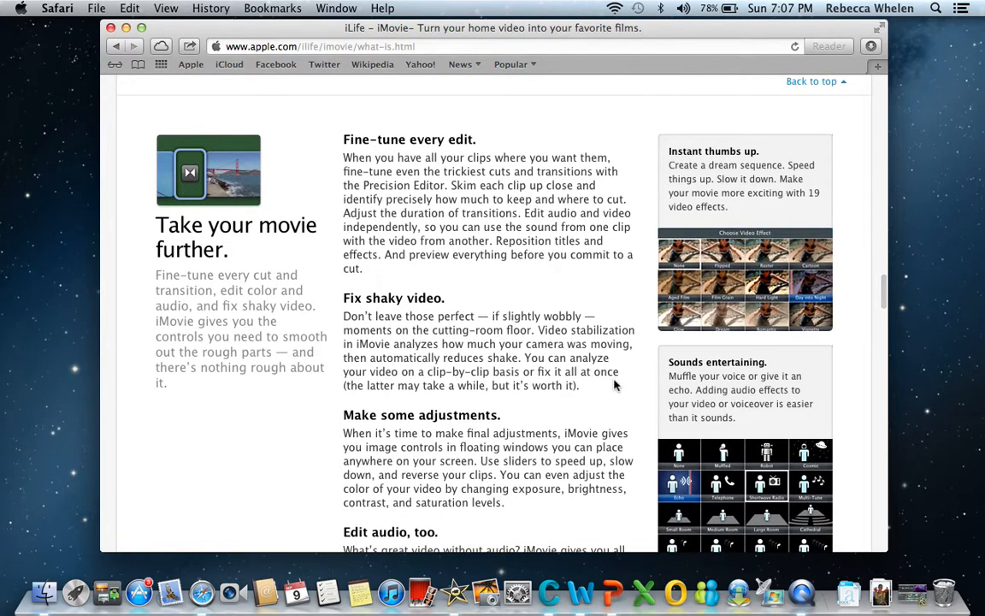
scroll(down, 3)
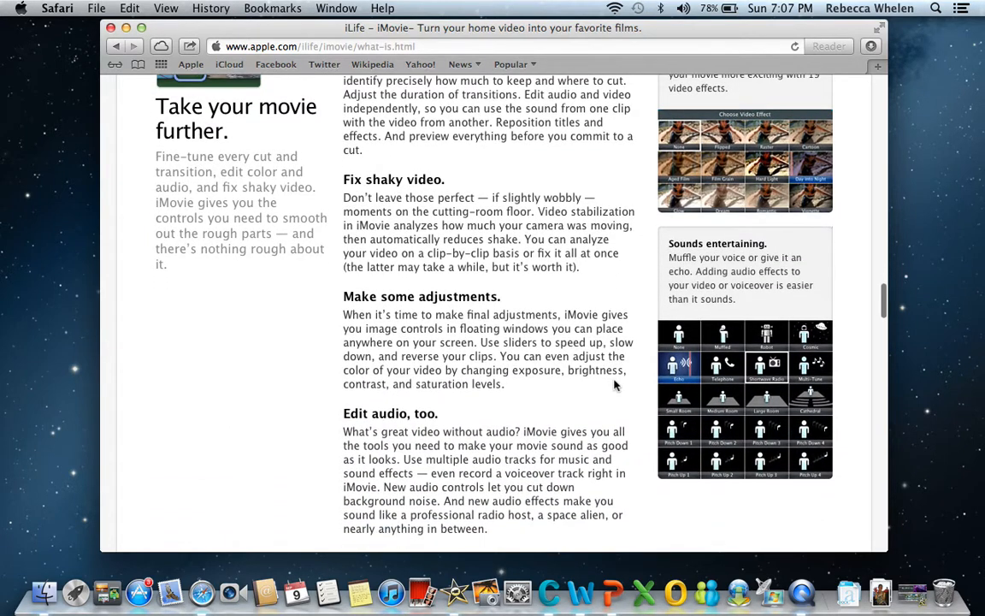
scroll(down, 3)
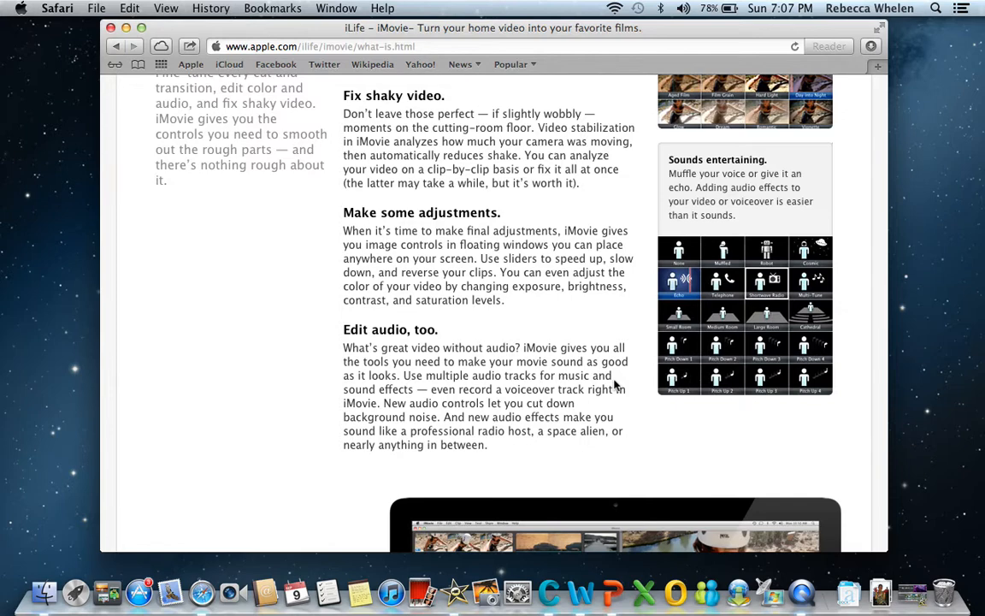
scroll(down, 3)
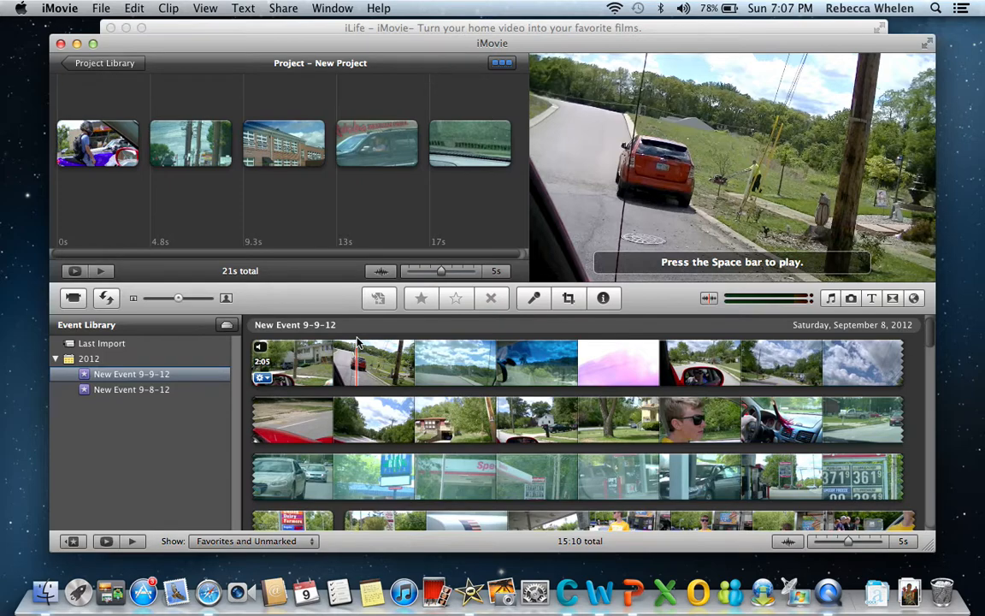
mouse_move(453, 363)
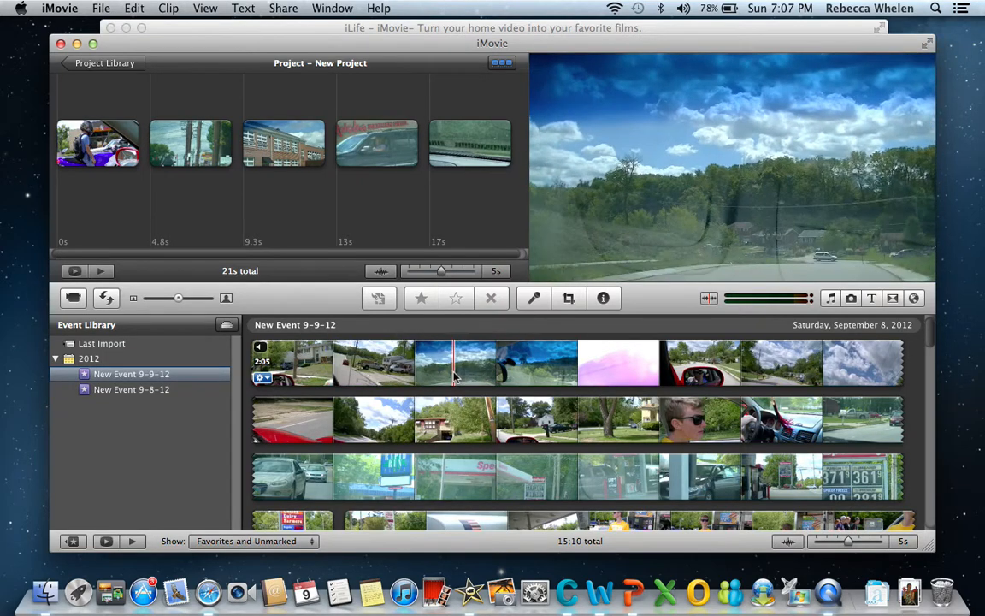
Select the project's last 4-second clip and show its options menu with the Precision Editor.
click(485, 362)
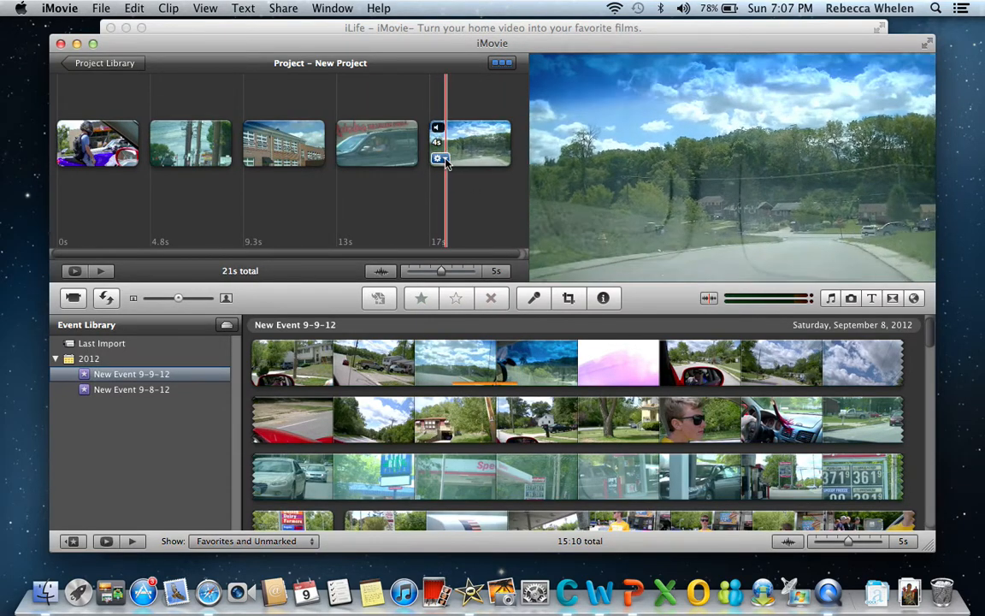
click(437, 159)
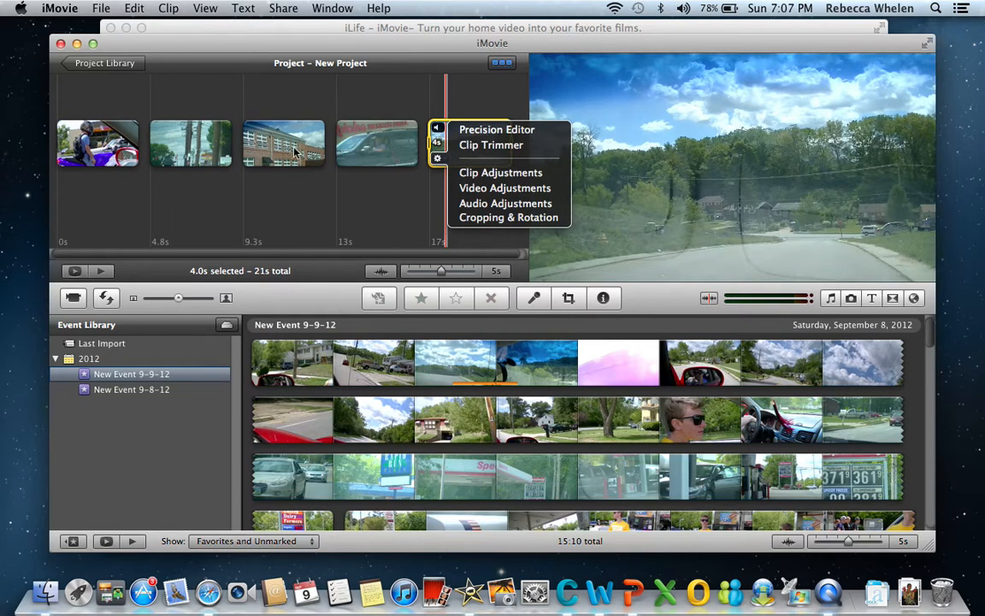
mouse_move(491, 342)
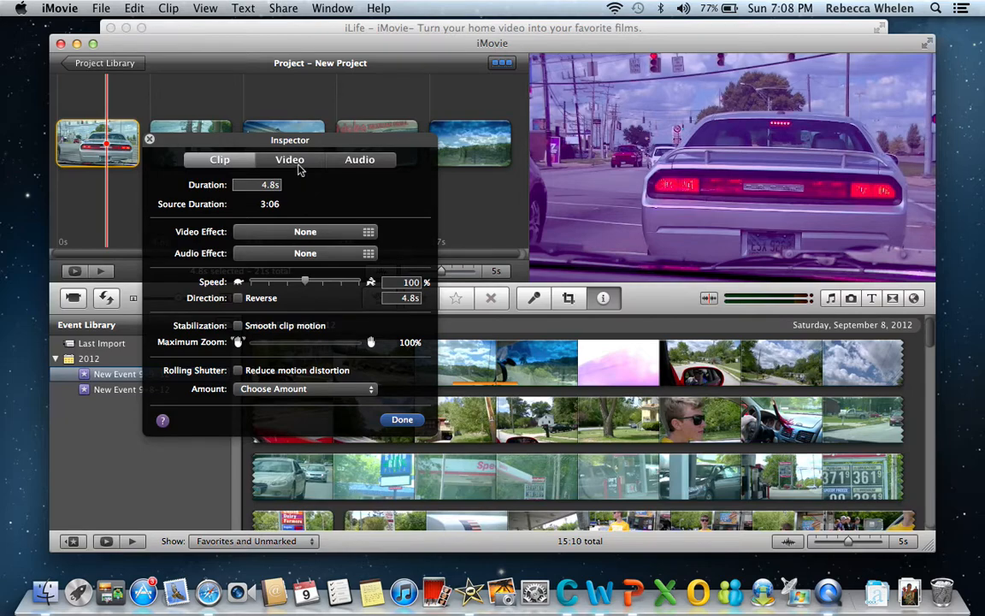
Set the first clip's contrast to −44% and shift its White Point colour.
click(290, 159)
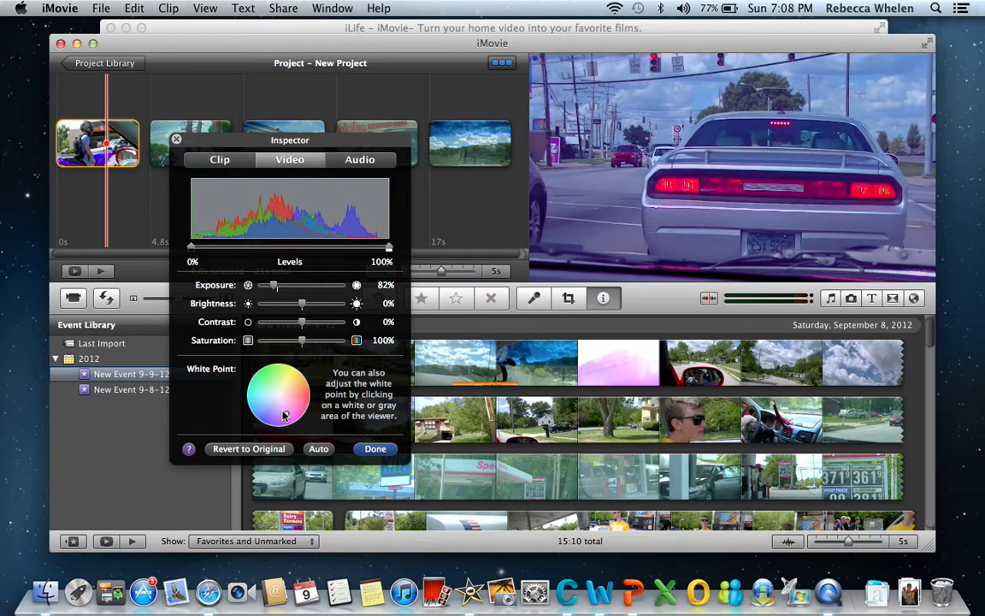
click(281, 382)
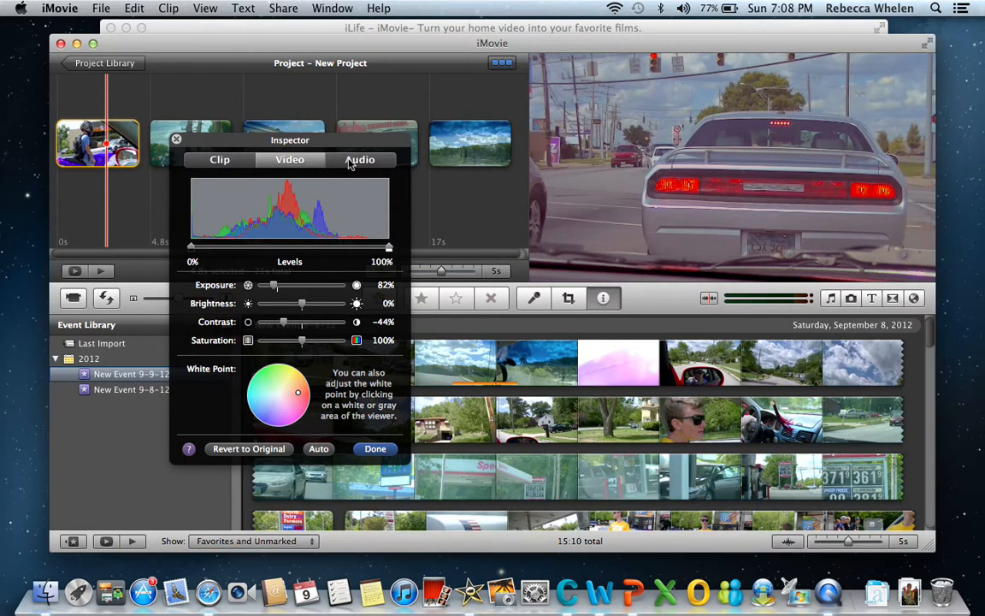
click(359, 159)
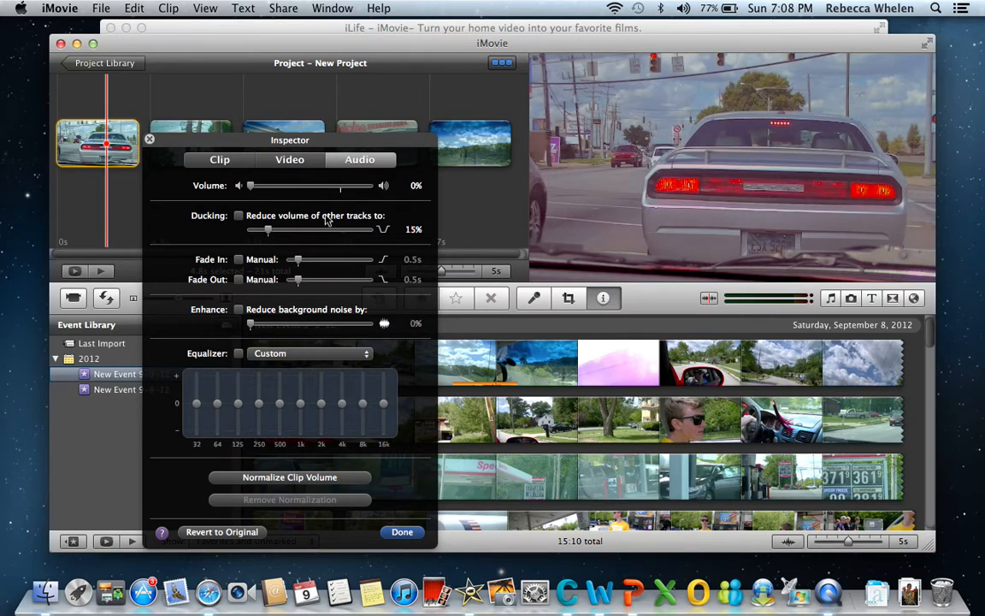
Return the clip volume to 0%, enable Reduce background noise at 0%, and finish with Done.
drag(250, 186, 346, 186)
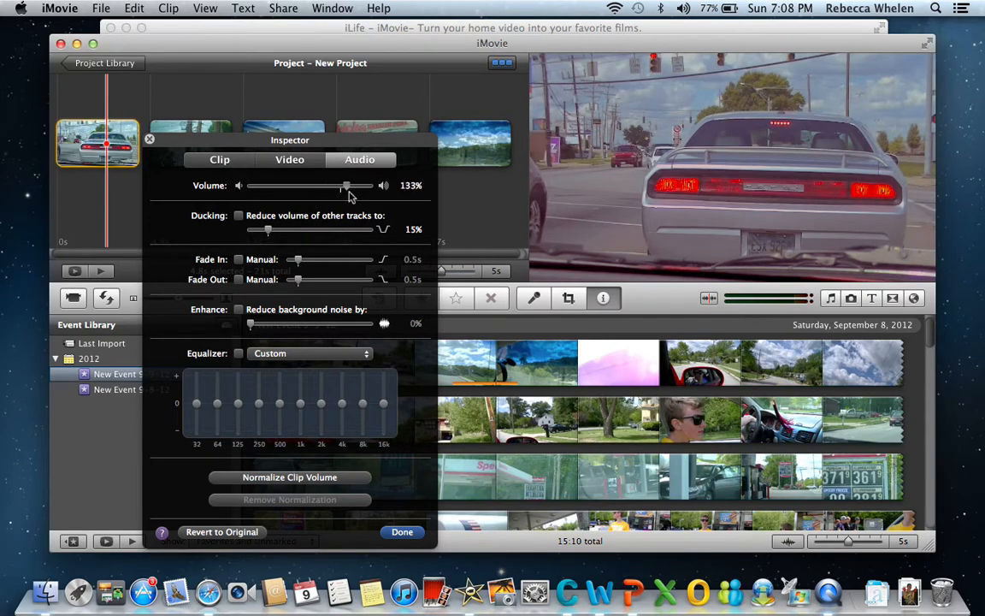
drag(347, 186, 296, 186)
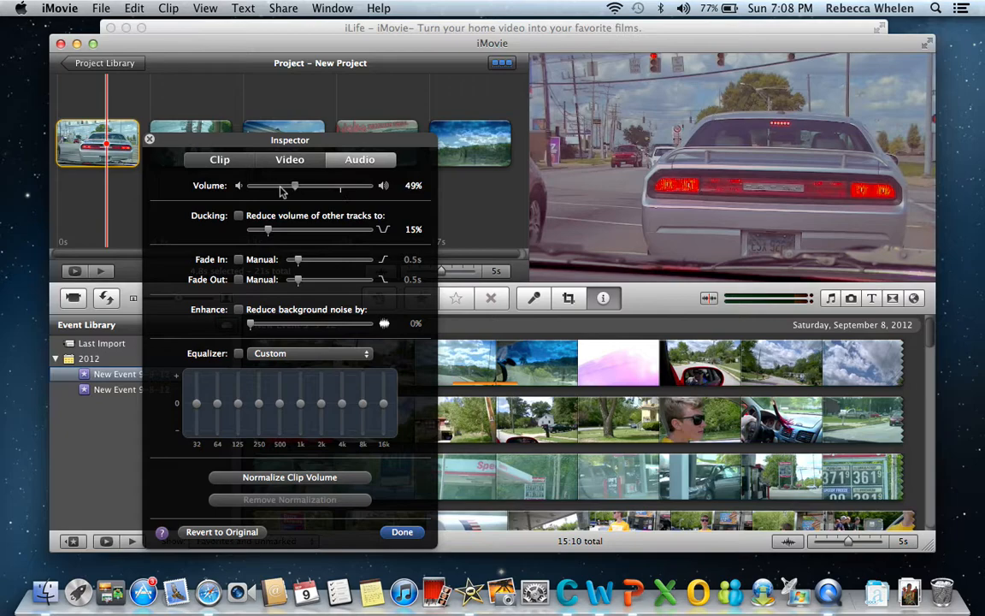
drag(296, 185, 251, 186)
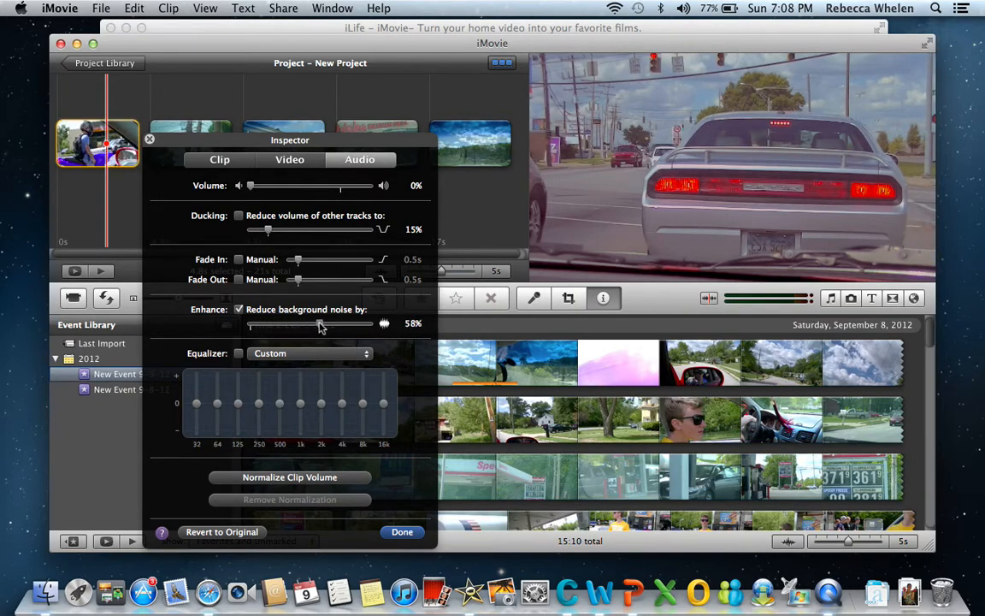
drag(320, 323, 251, 323)
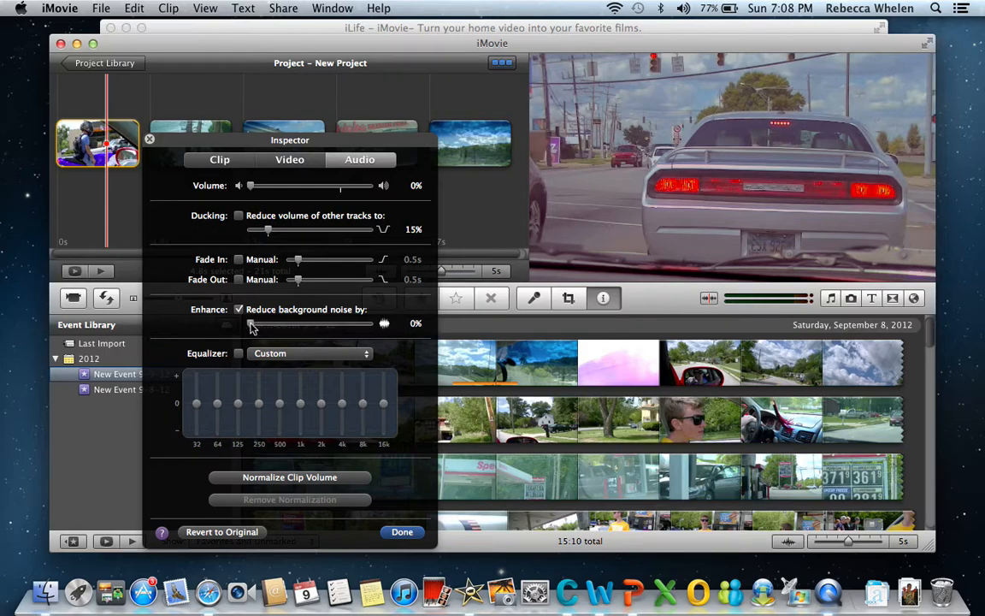
click(402, 531)
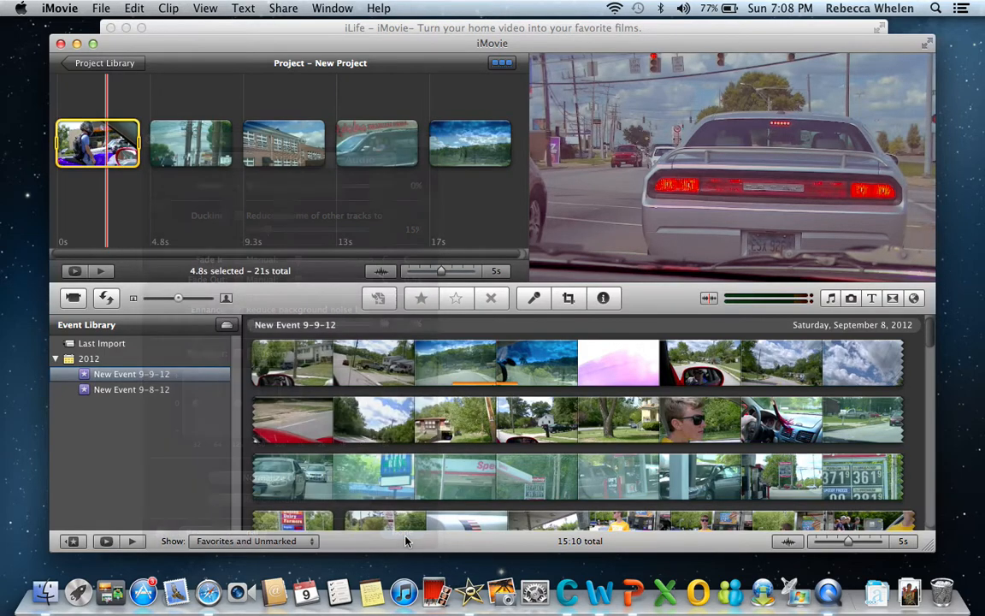
Select the 2:05 event clip and check its details in the Inspector.
click(402, 361)
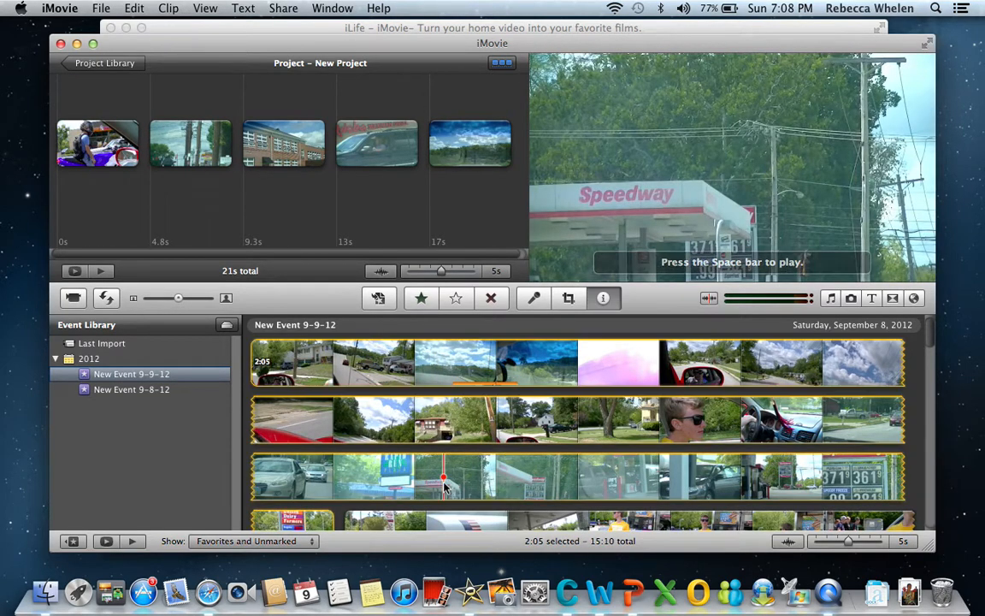
click(603, 298)
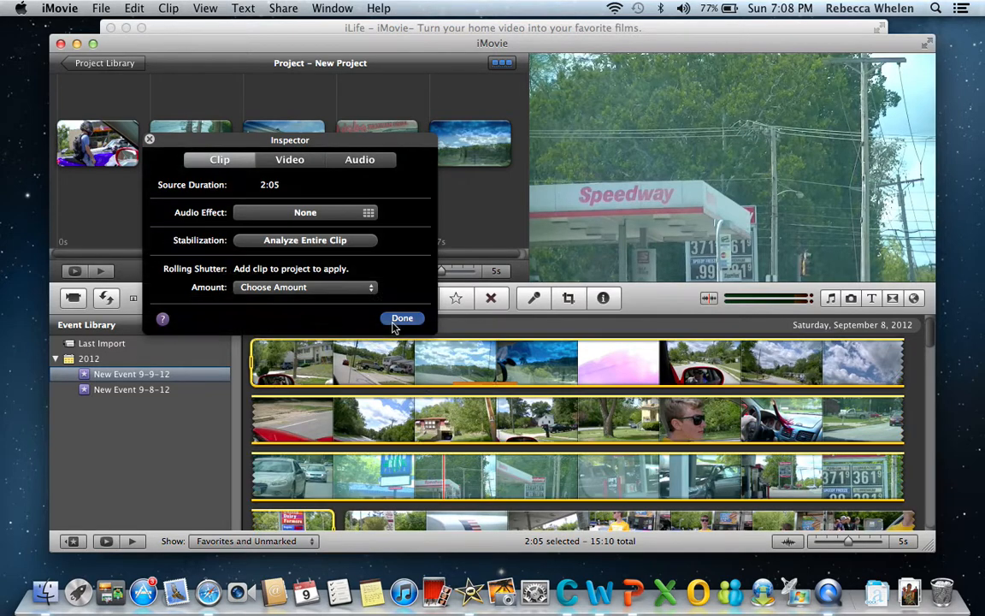
click(402, 317)
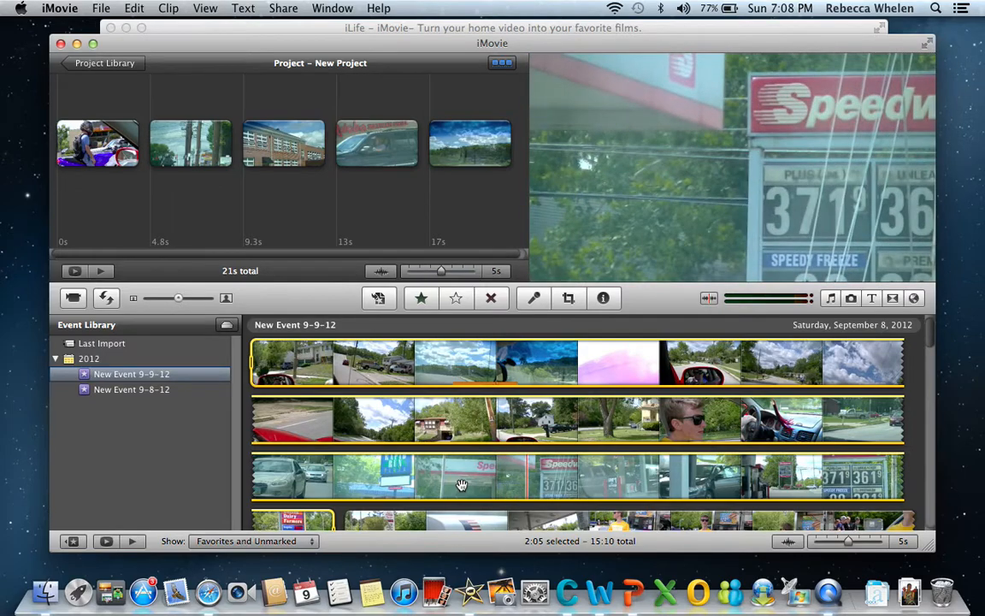
Scroll the Event browser and select four seconds of motorcycle footage.
scroll(down, 3)
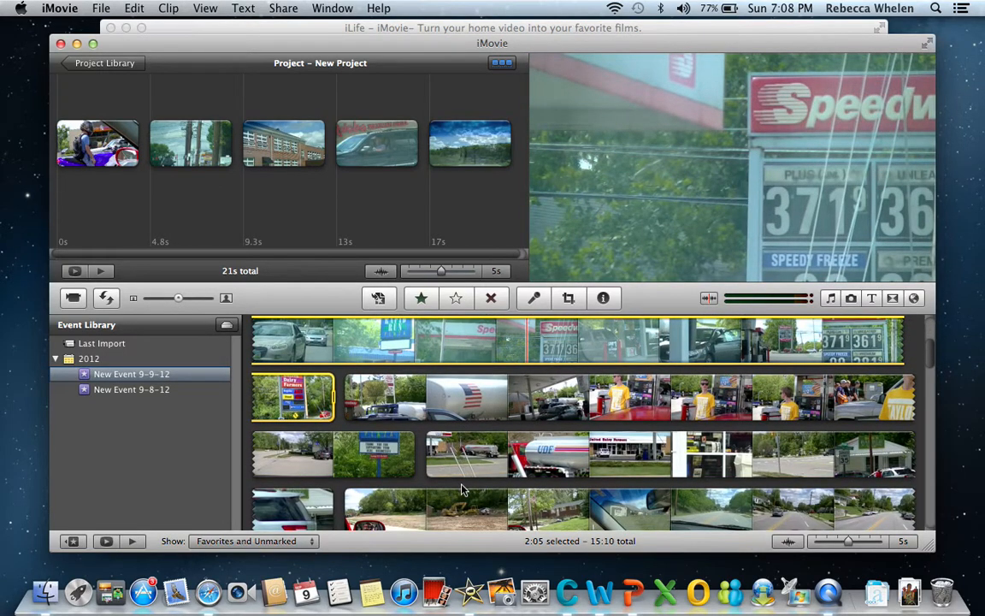
scroll(down, 3)
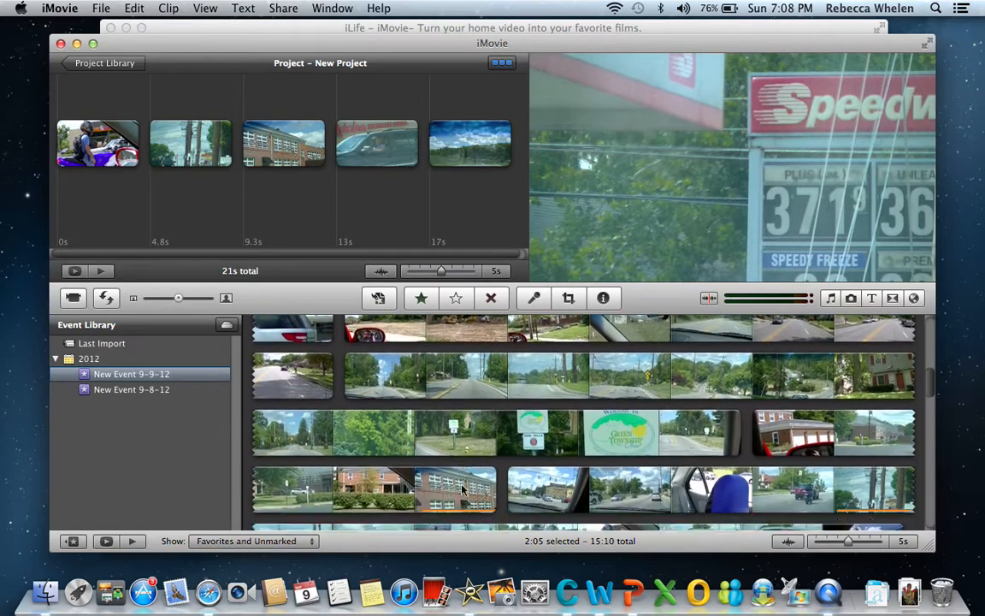
scroll(down, 3)
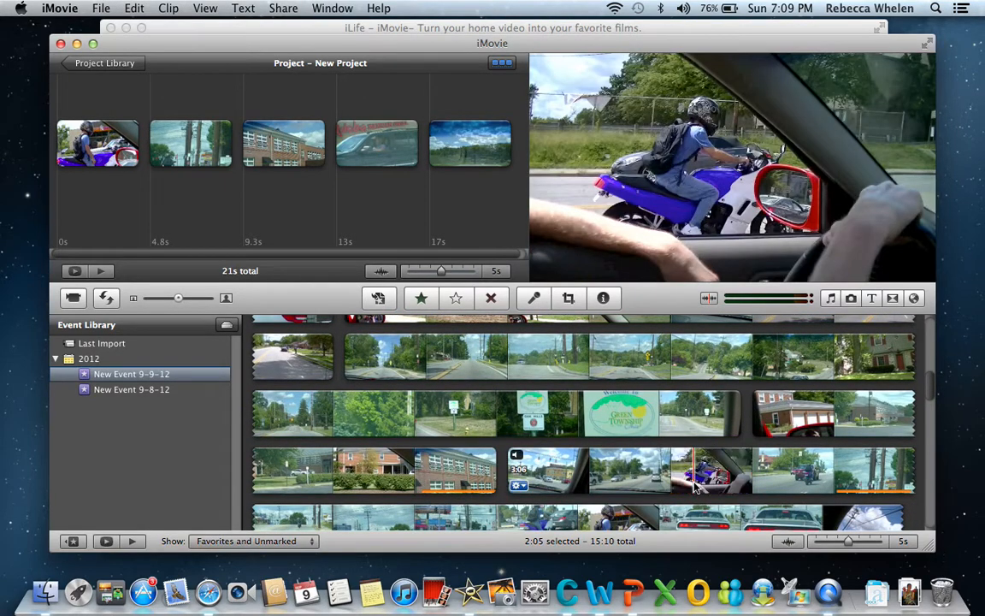
click(727, 471)
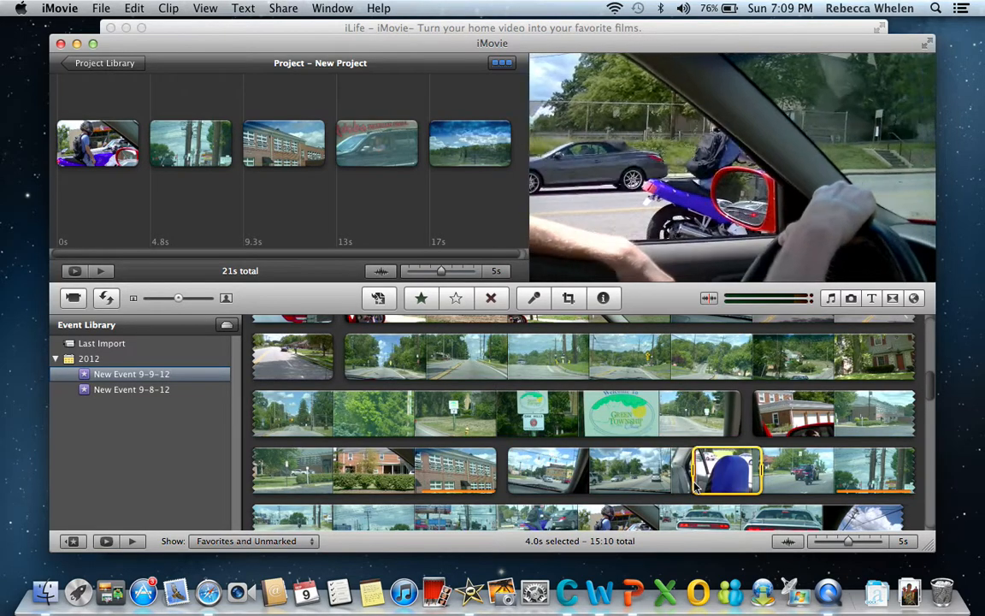